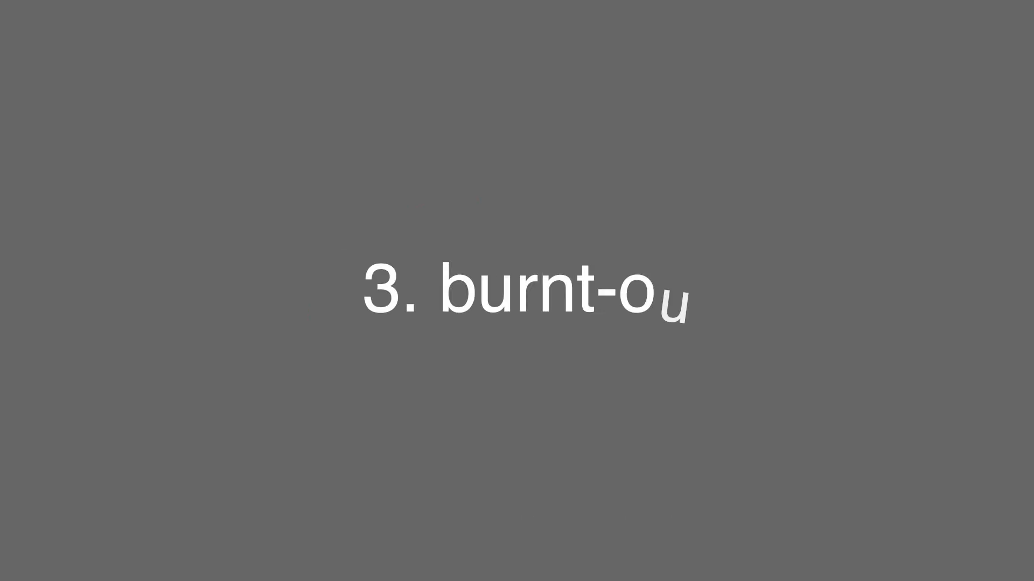
{"action": "type", "text": "t"}
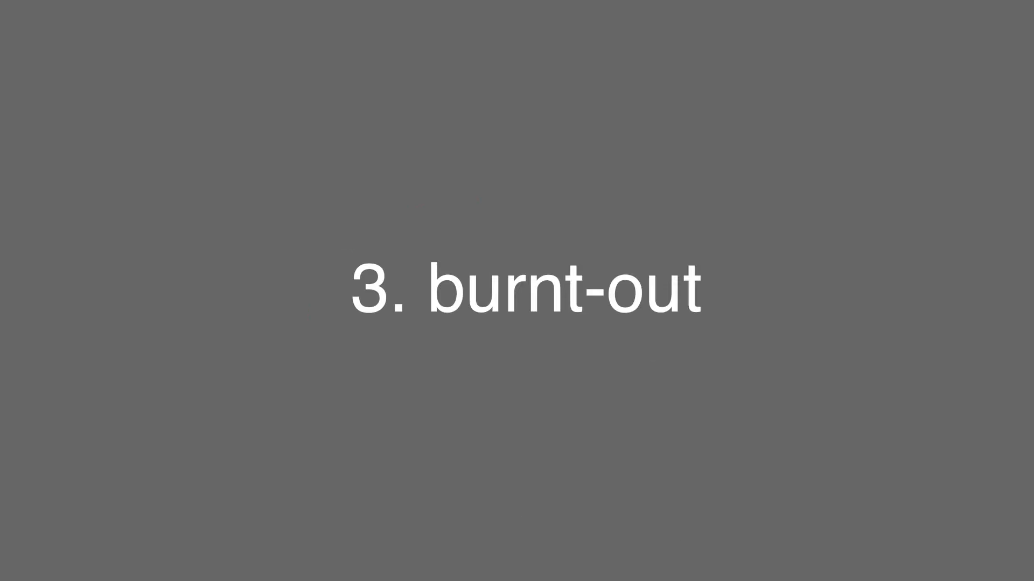